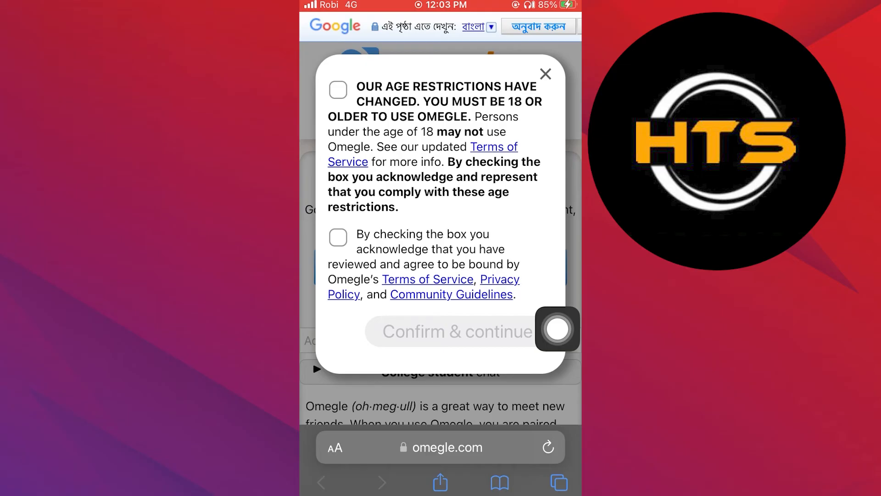
mouse_move(338, 229)
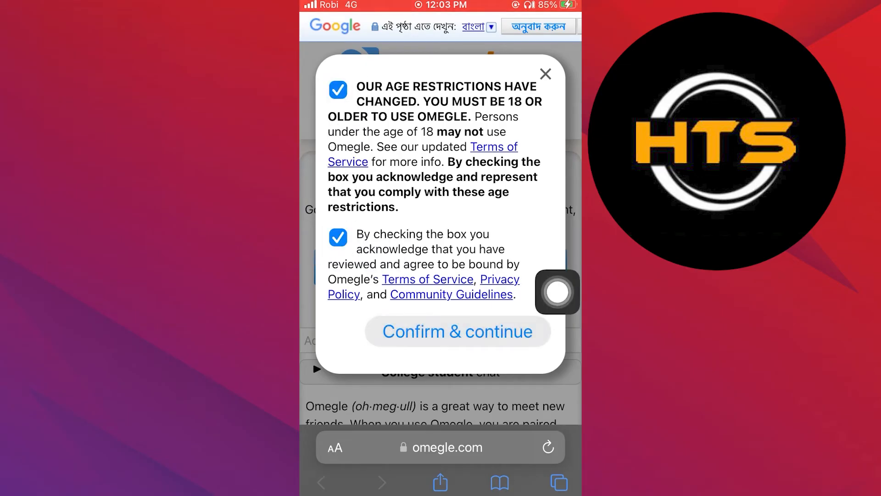
- Confirm the accepted age and terms agreements and continue to chat
click(457, 331)
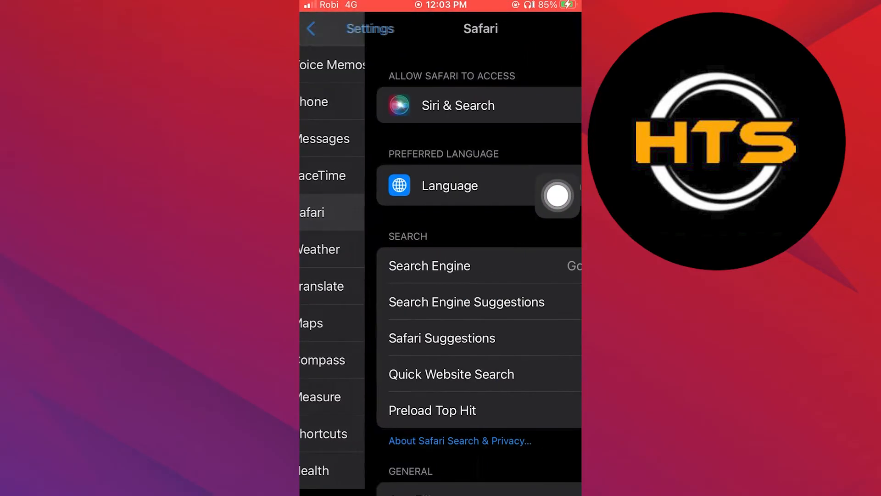
- Scroll through Safari's settings in iOS Settings before returning to Omegle
scroll(down, 3)
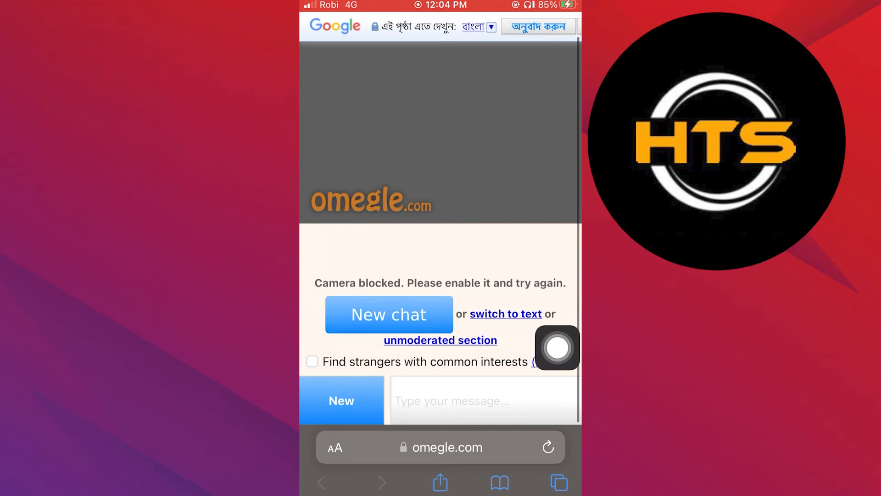
- Start a new chat, accept the age restriction, and confirm to trigger the camera/microphone prompt
click(547, 446)
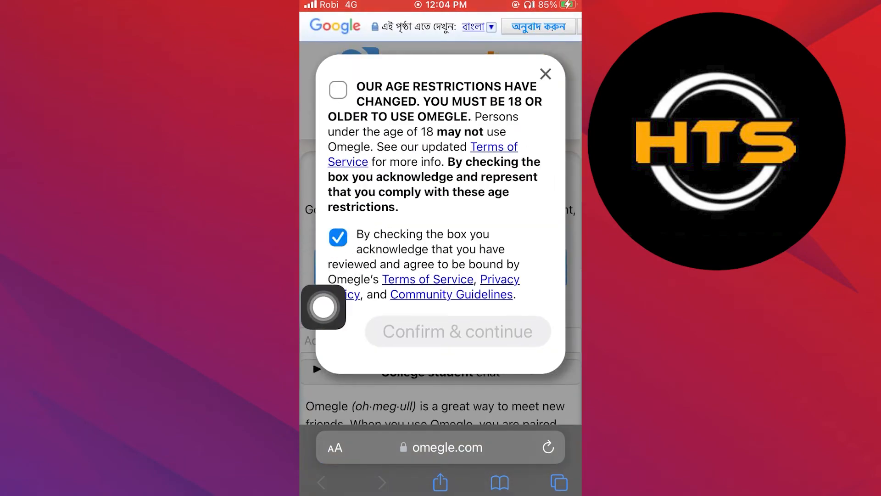
click(338, 90)
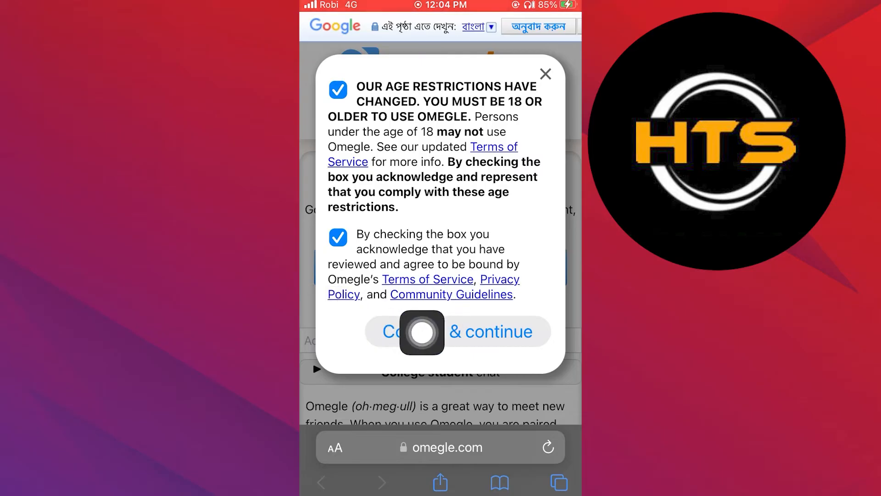
click(456, 331)
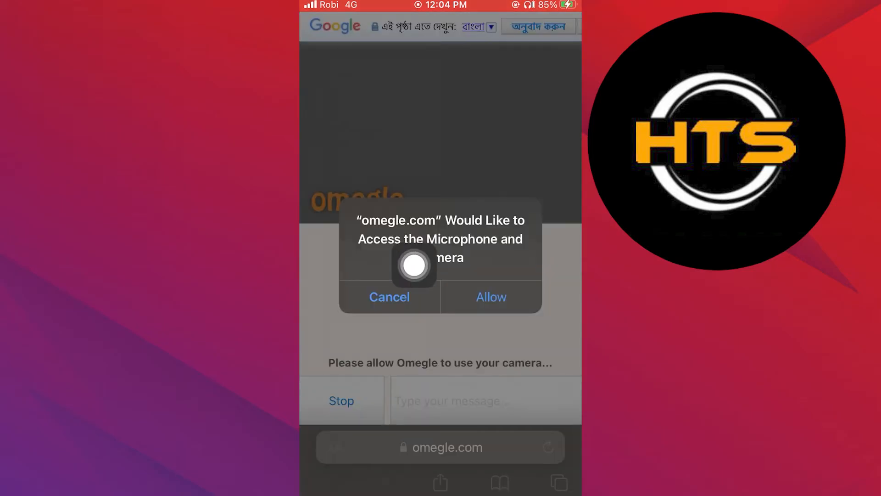